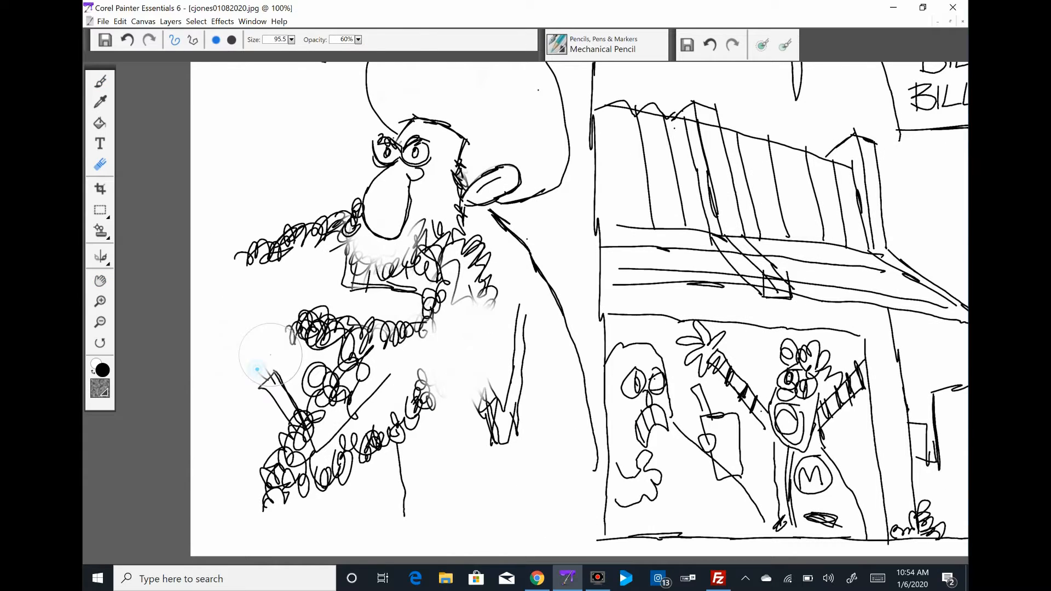
Step: Ink Ronald with a raised arm and lollipop, and Grimace holding a cup with a straw
{"action": "left_click", "coordinate": [99, 82]}
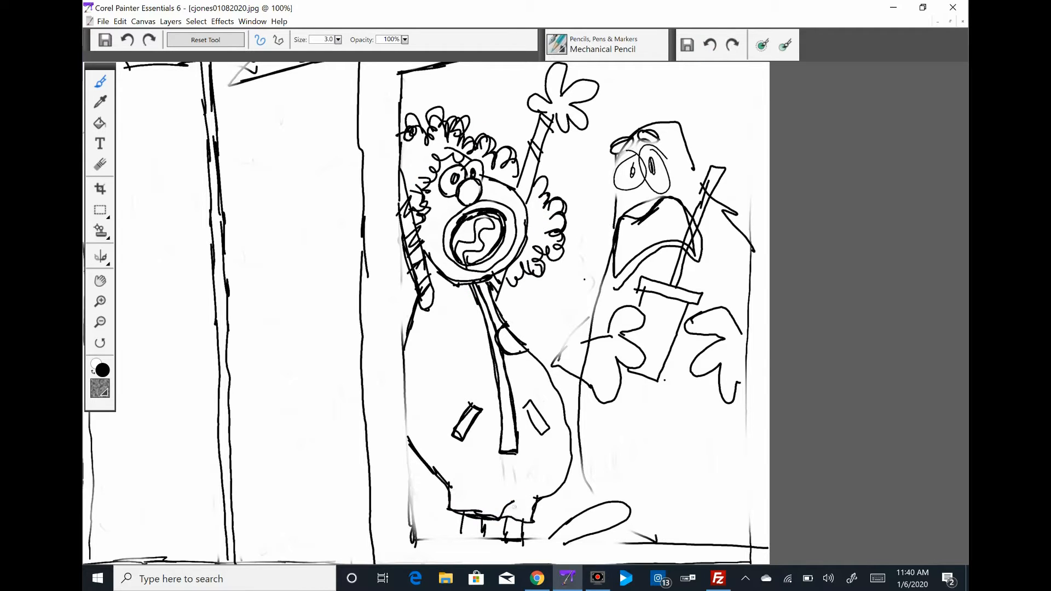
Step: Ink the arches sign, the cleric's black turban and robe, and the 'We're going to Defcon Five!' bubble
{"action": "left_click", "coordinate": [99, 165]}
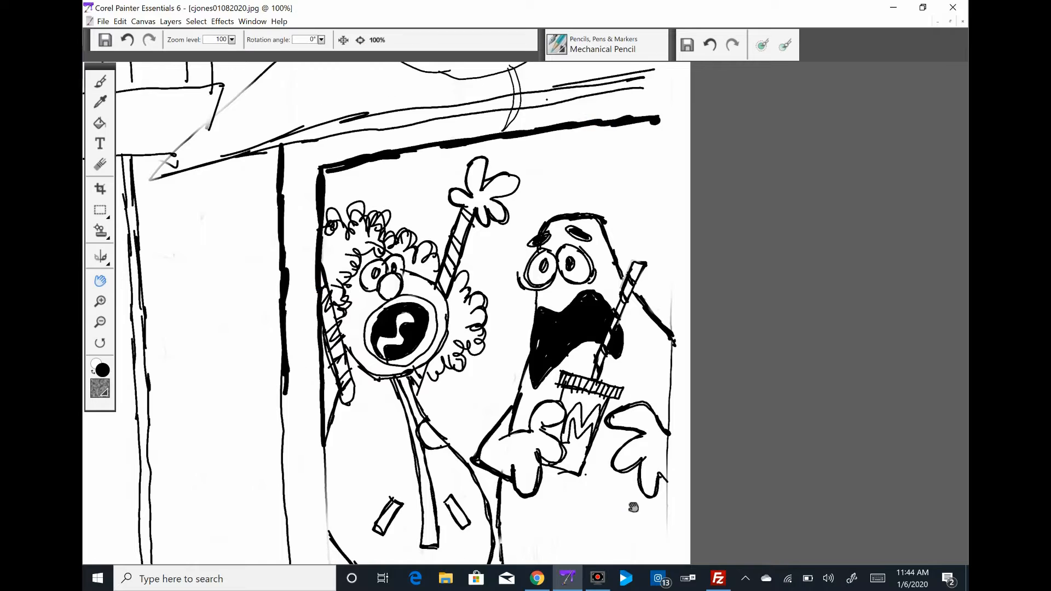
{"action": "left_click", "coordinate": [99, 81]}
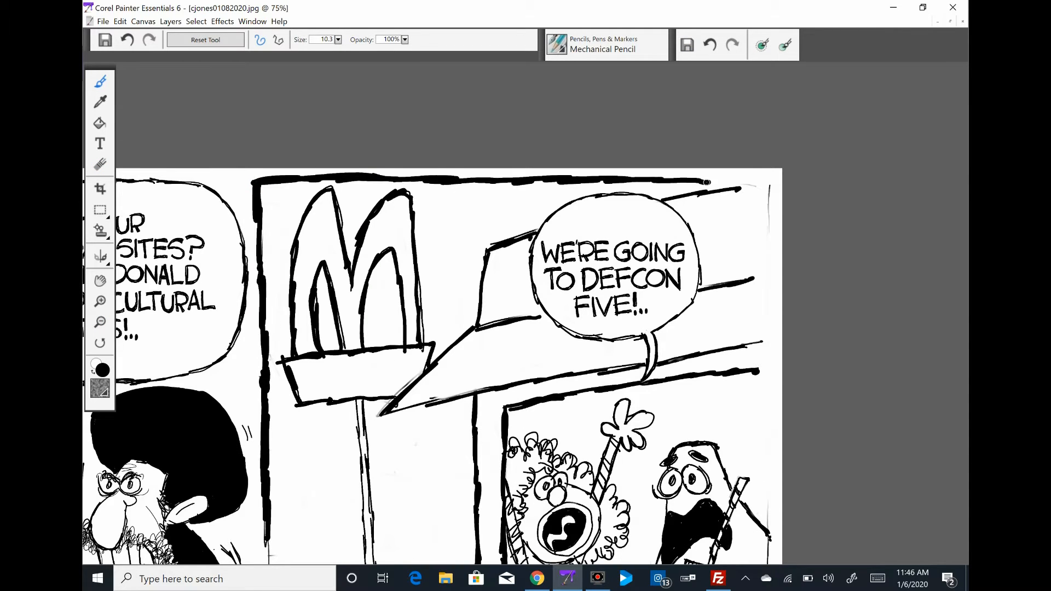
Step: Add motion lines around Ronald and Grimace and sketch a small hat in the middle panel
{"action": "scroll", "scroll_direction": "down", "scroll_amount": 3}
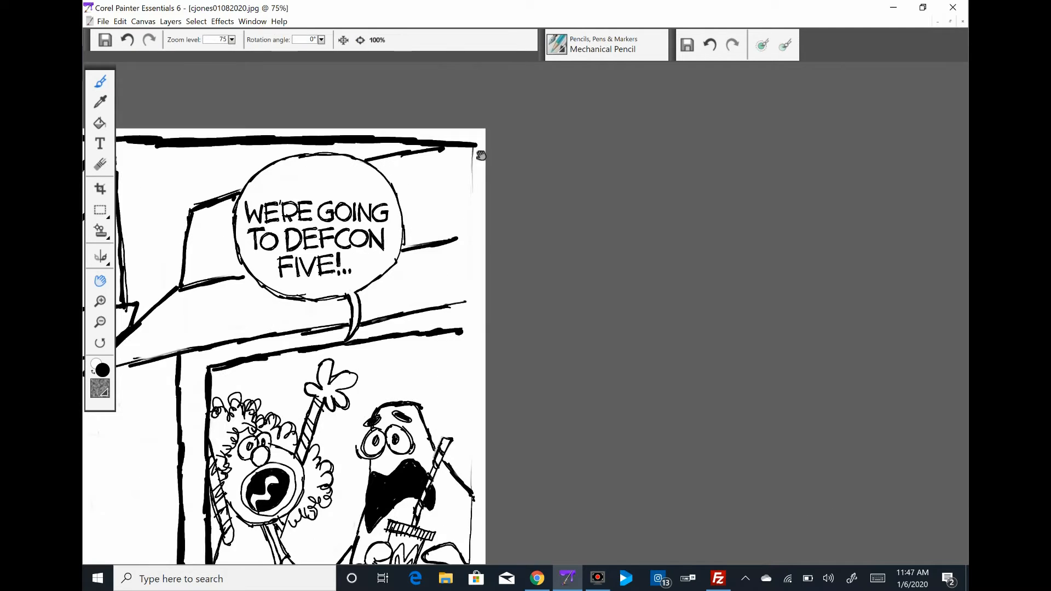
{"action": "scroll", "scroll_direction": "down", "scroll_amount": 3}
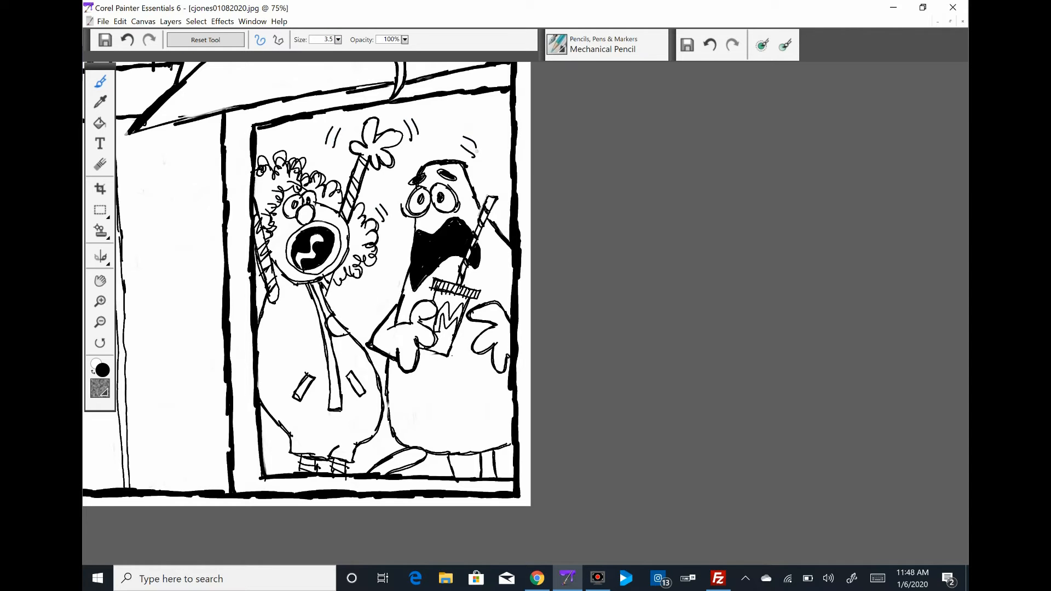
{"action": "left_click", "coordinate": [99, 301]}
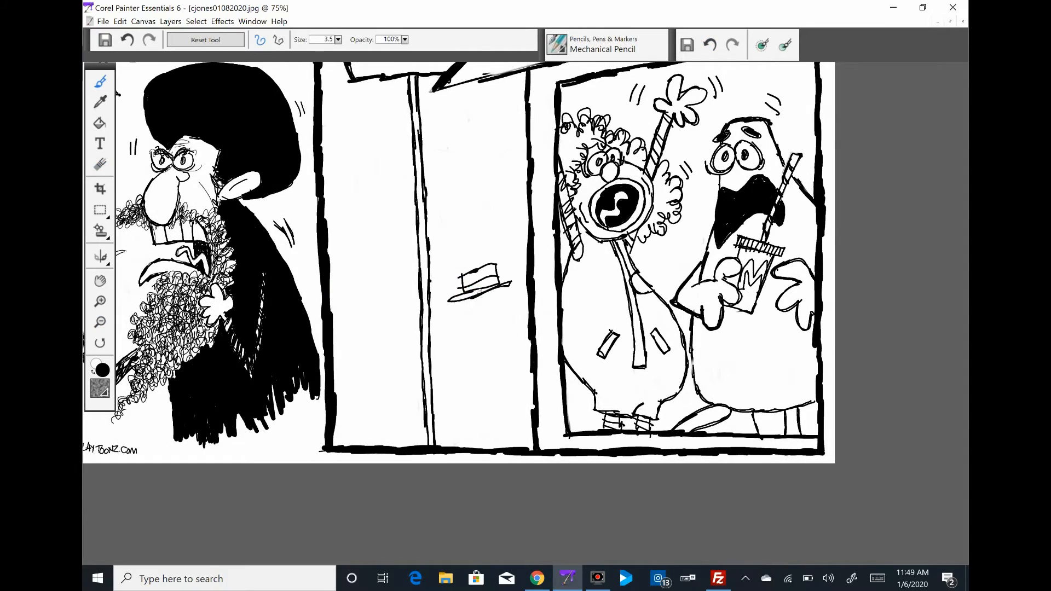
{"action": "left_click", "coordinate": [537, 578]}
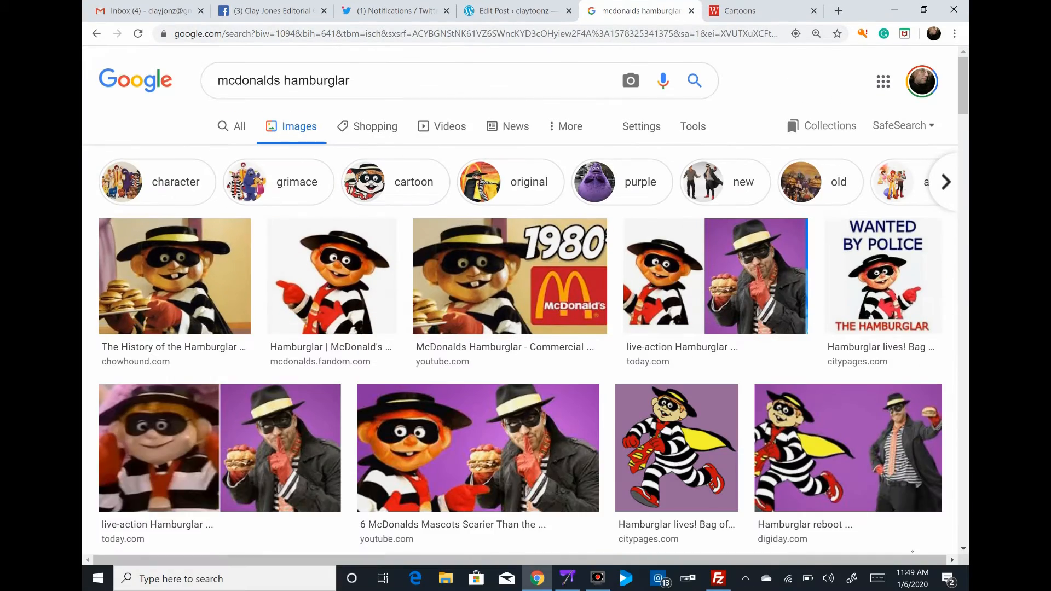
Step: Browse Hamburglar reference pictures in the Google Images results for 'mcdonalds hamburglar'
{"action": "left_click", "coordinate": [567, 579]}
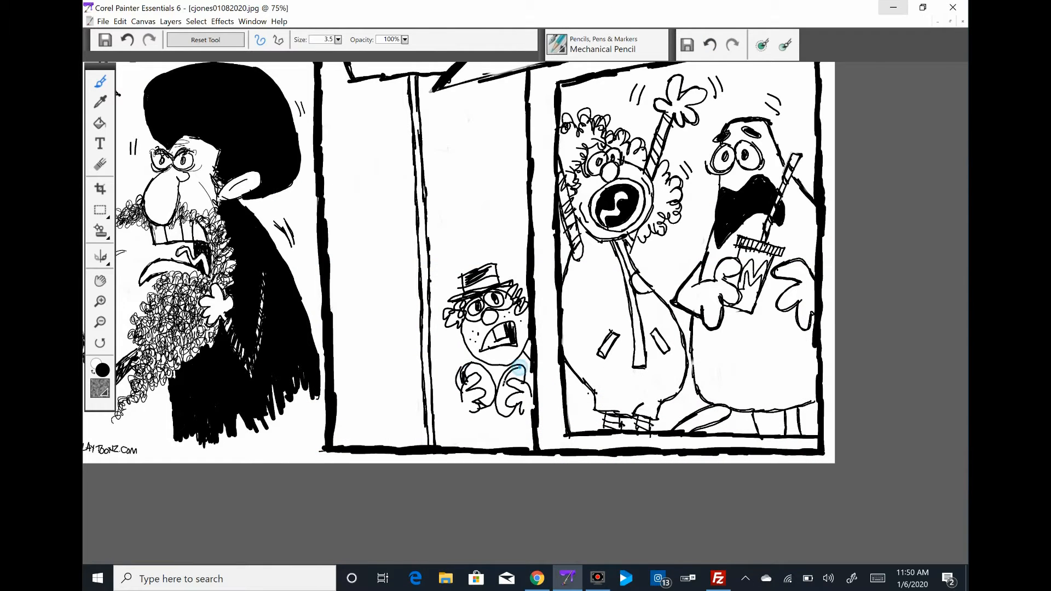
{"action": "left_click", "coordinate": [537, 578]}
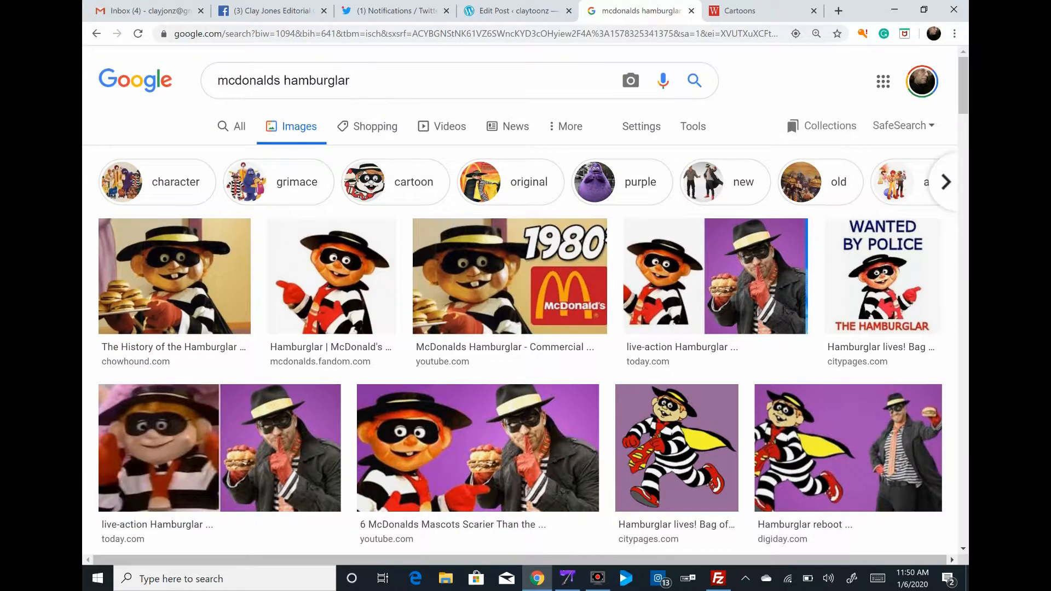
{"action": "left_click", "coordinate": [567, 579]}
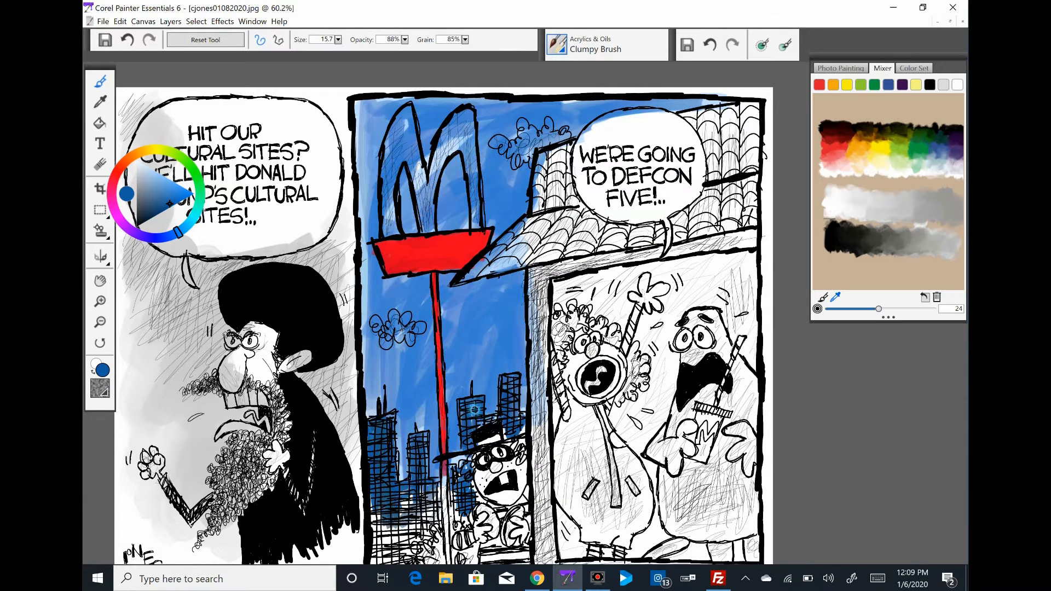
Step: Paint the Hamburglar's hair orange, Grimace purple, and the doorway light blue with the Clumpy Brush
{"action": "scroll", "scroll_direction": "down", "scroll_amount": 3}
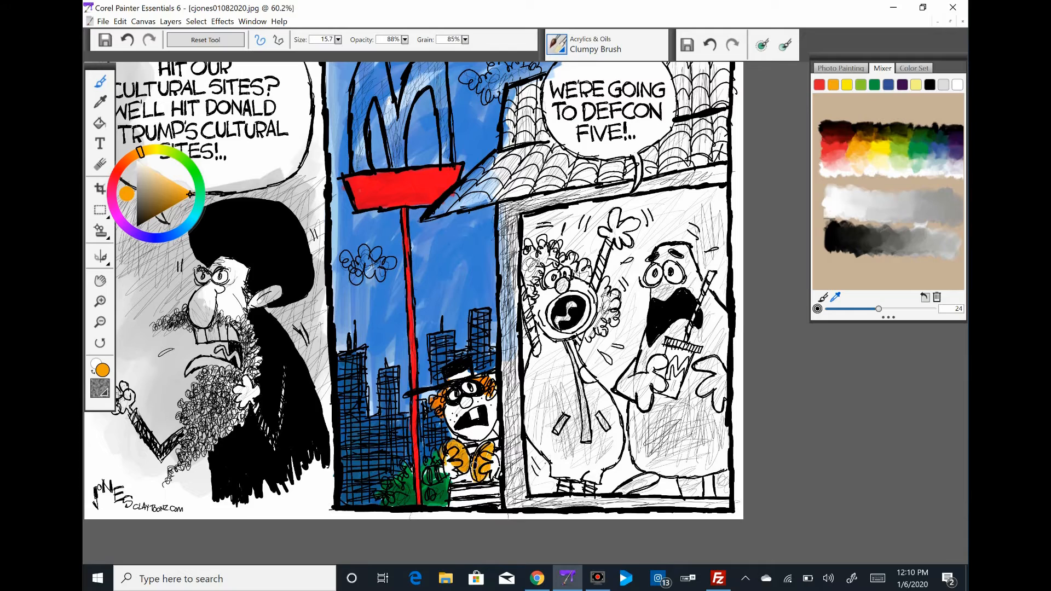
{"action": "scroll", "scroll_direction": "up", "scroll_amount": 3}
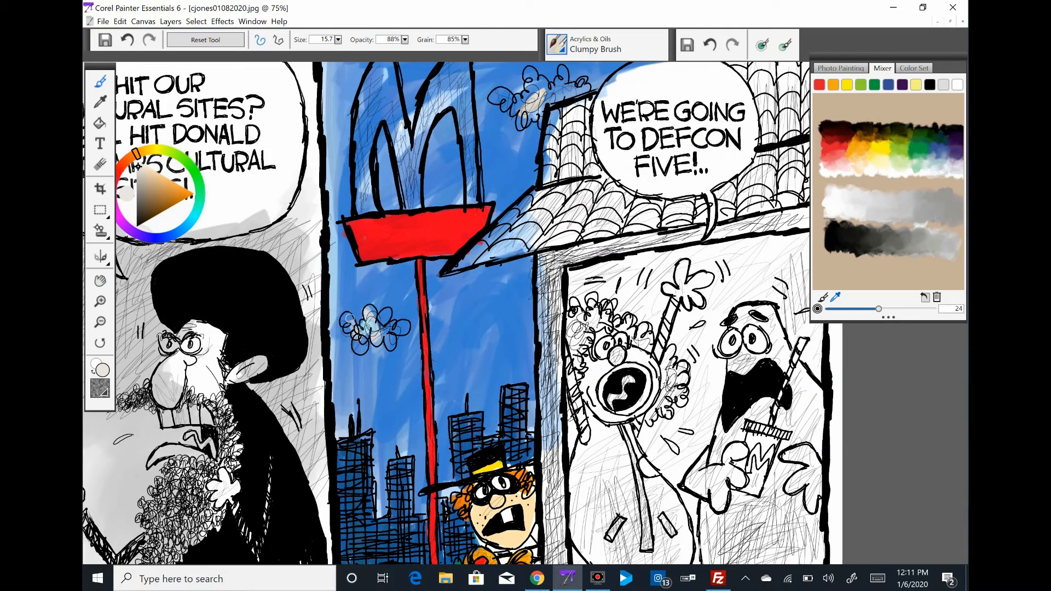
{"action": "left_click", "coordinate": [99, 280]}
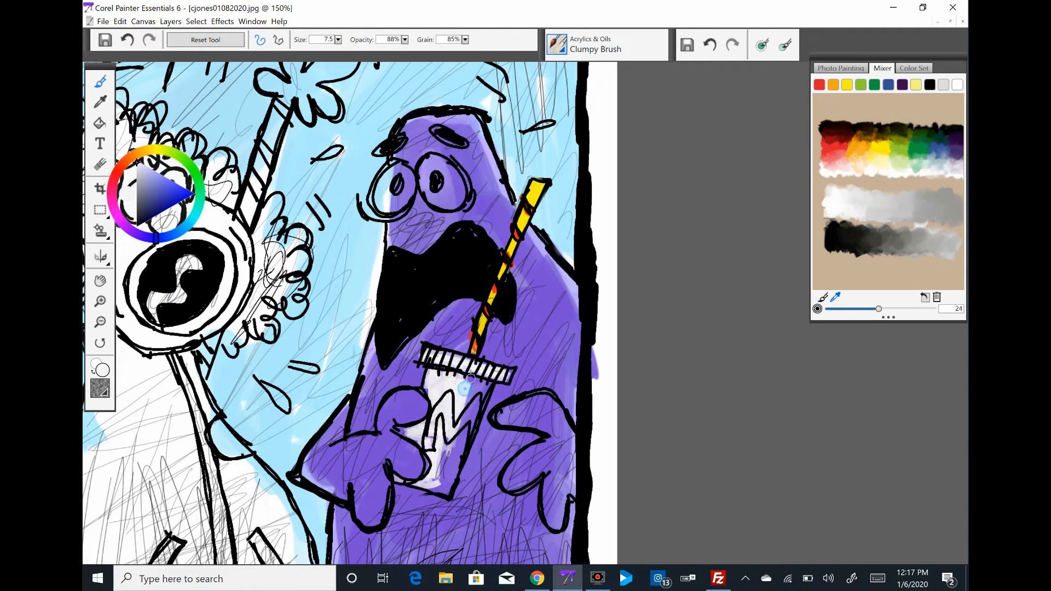
{"action": "left_click", "coordinate": [537, 578]}
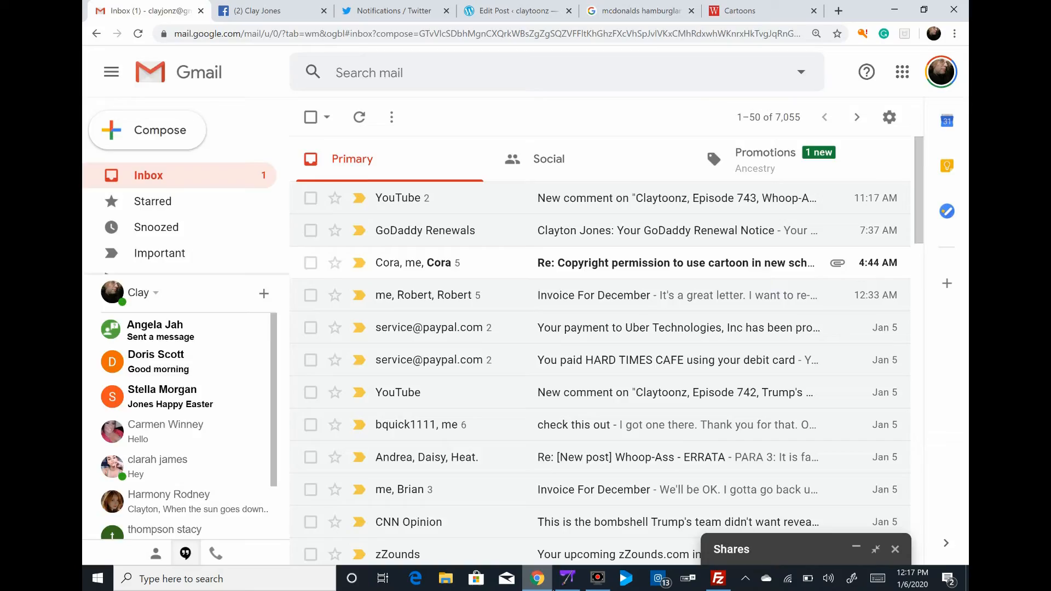
{"action": "left_click", "coordinate": [567, 579]}
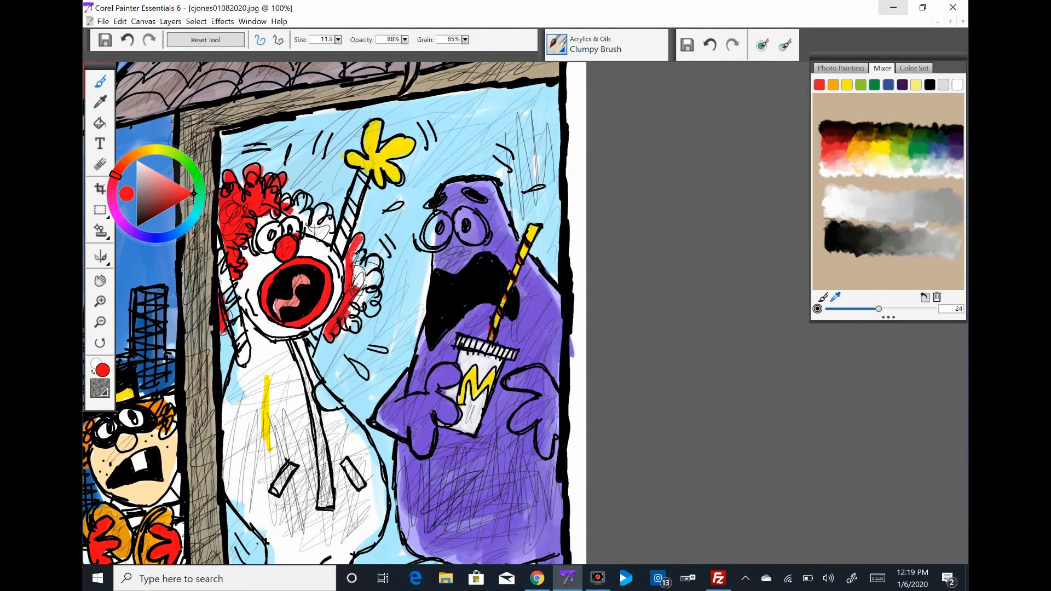
Step: Paint Ronald's curly hair dark red with the Clumpy Brush
{"action": "left_click", "coordinate": [298, 204]}
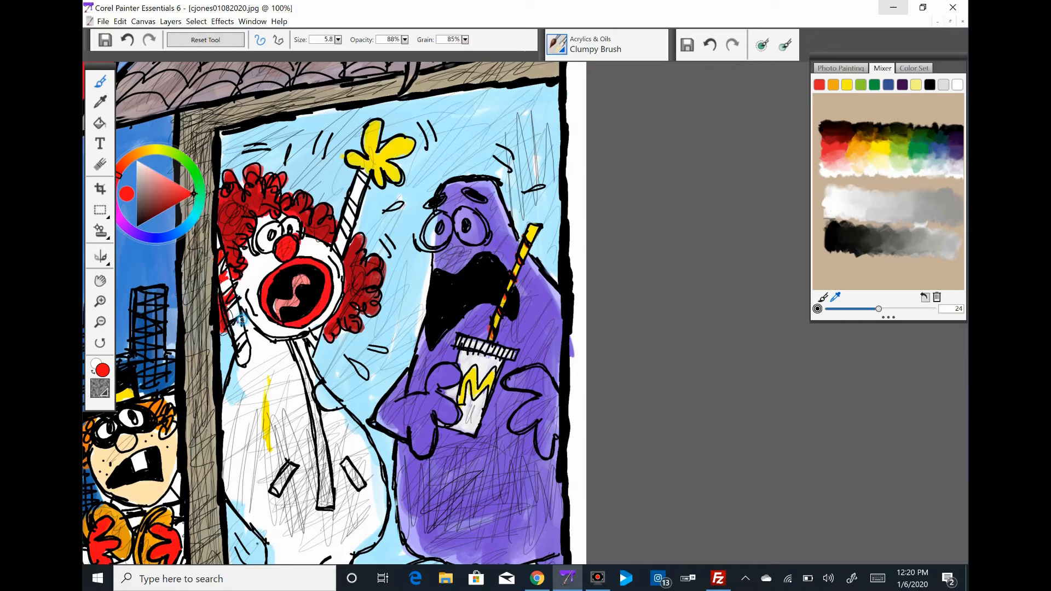
{"action": "left_click", "coordinate": [536, 578]}
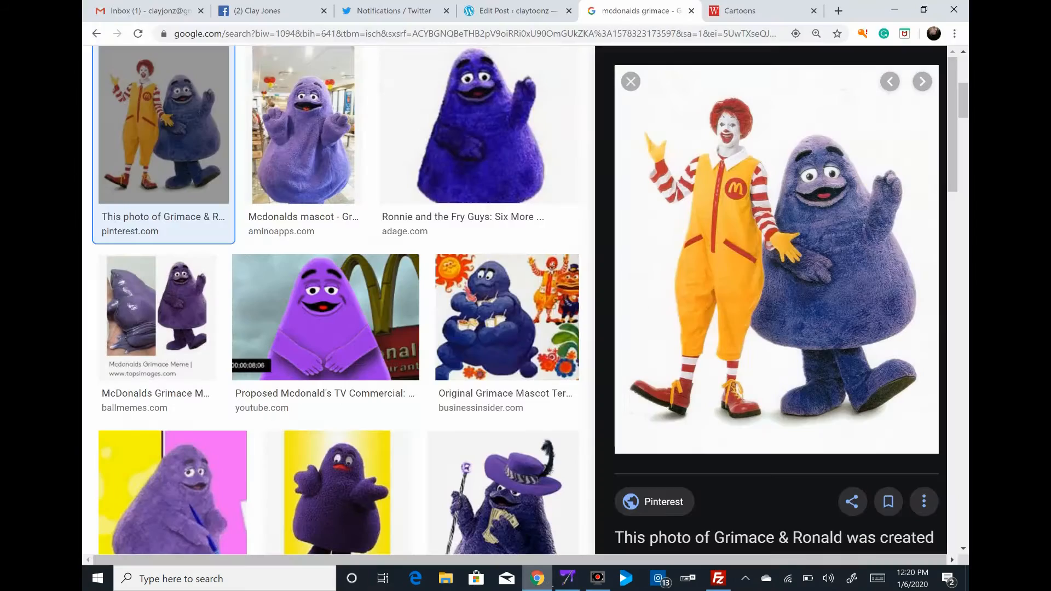
Step: Preview the Pinterest photo of Grimace and Ronald from the 'mcdonalds grimace' results
{"action": "left_click", "coordinate": [566, 578]}
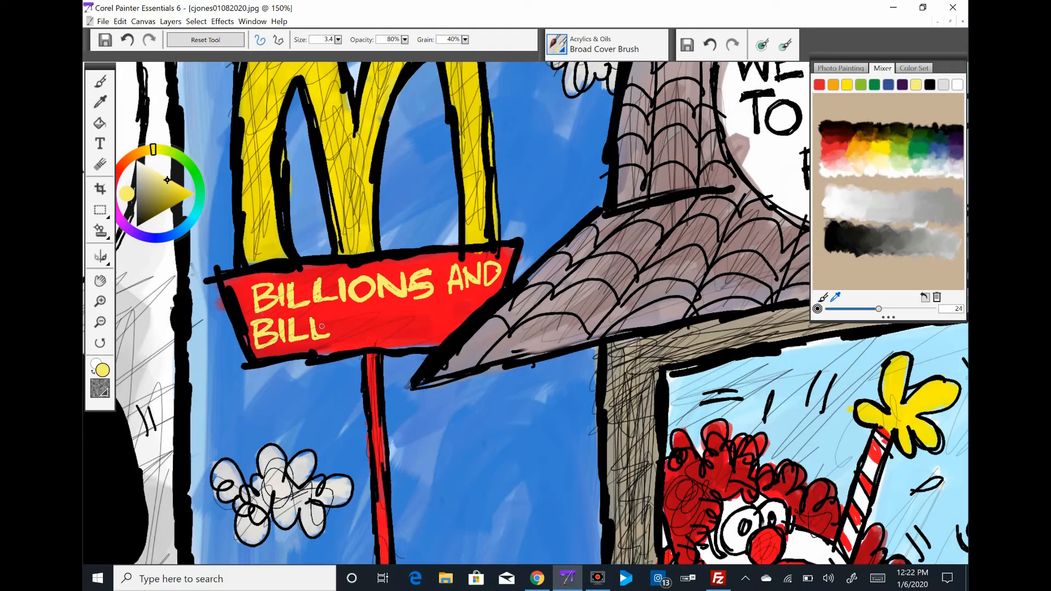
Step: Paint the arches, sign lettering and Ronald's suit yellow, and the cleric's face and hands skin-toned
{"action": "left_click", "coordinate": [605, 45]}
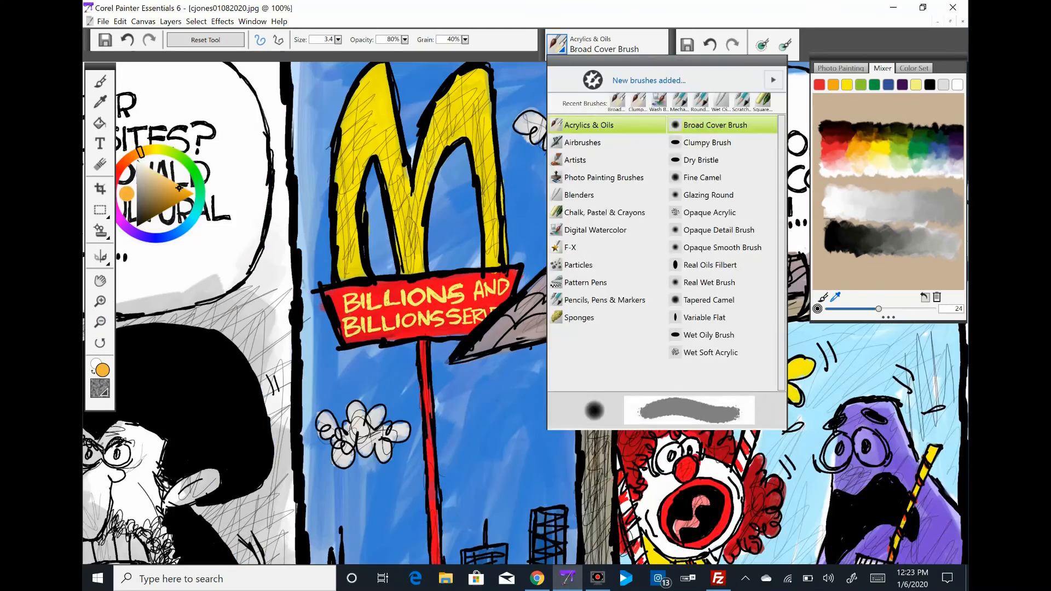
{"action": "left_click", "coordinate": [707, 143]}
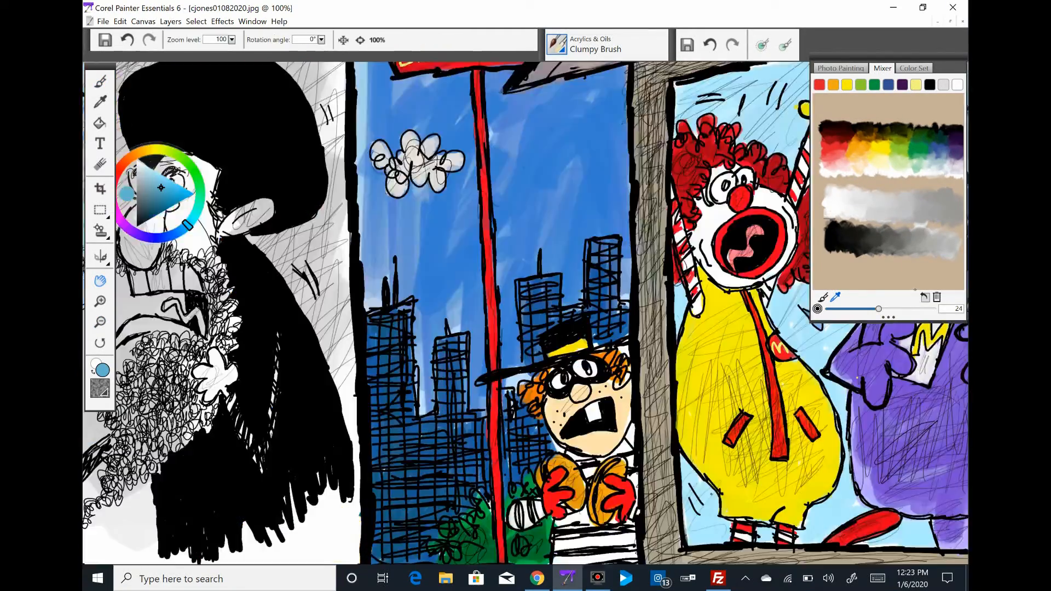
{"action": "left_click", "coordinate": [99, 82]}
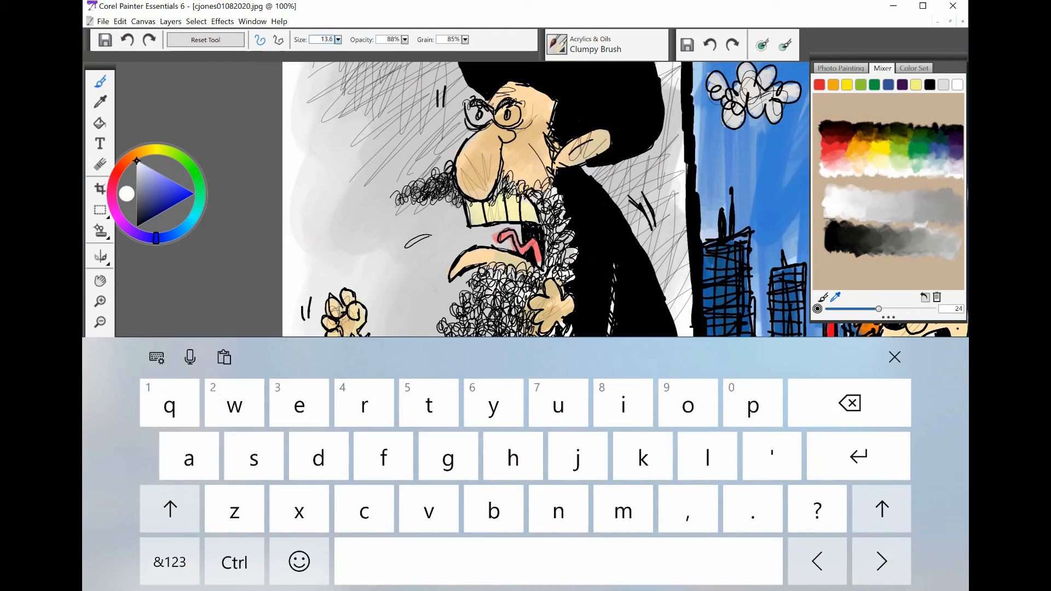
{"action": "left_click", "coordinate": [894, 356]}
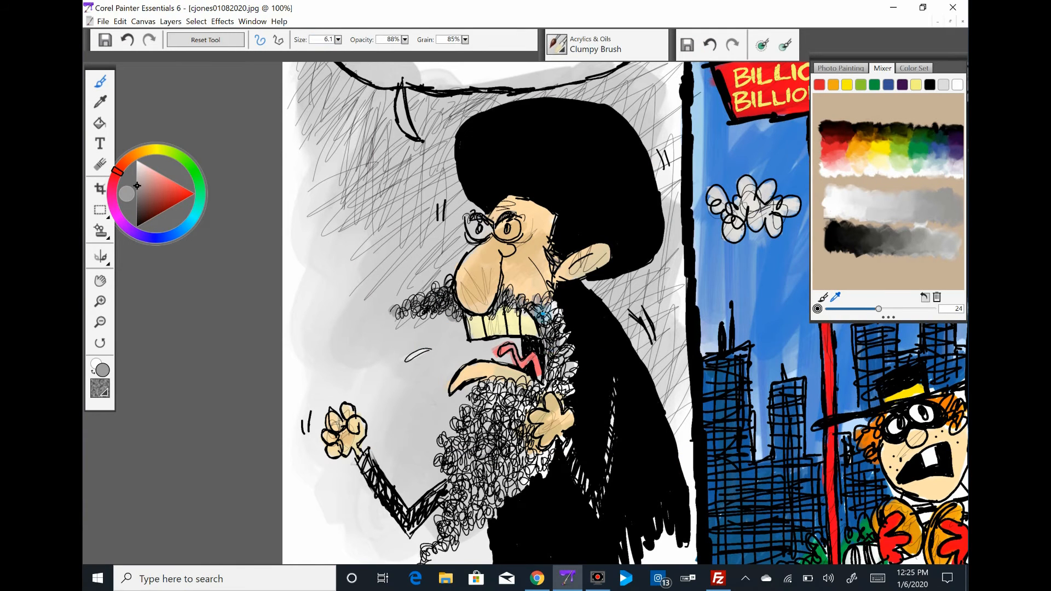
{"action": "left_click", "coordinate": [99, 280]}
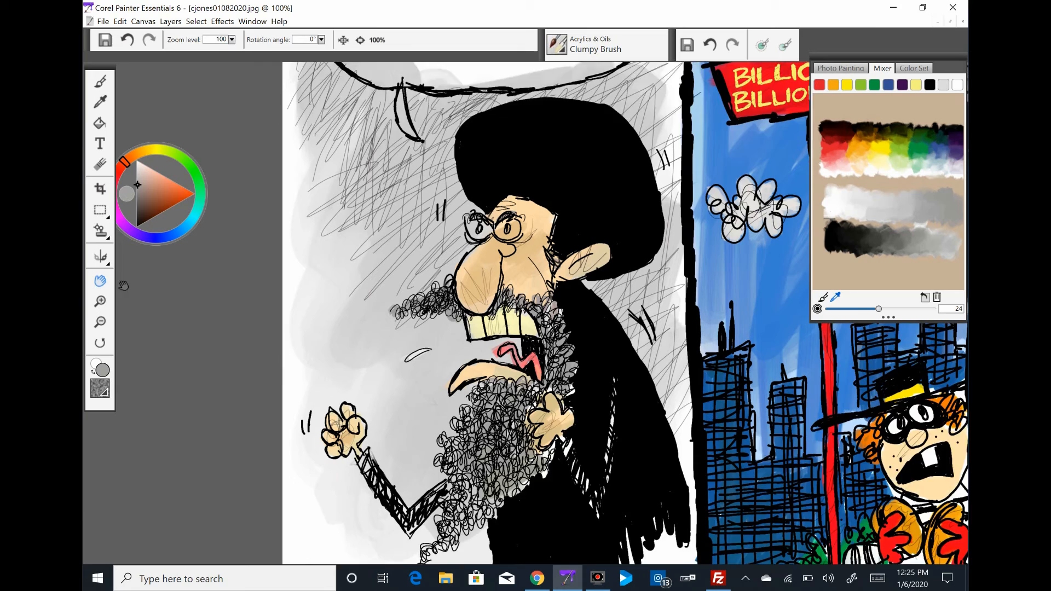